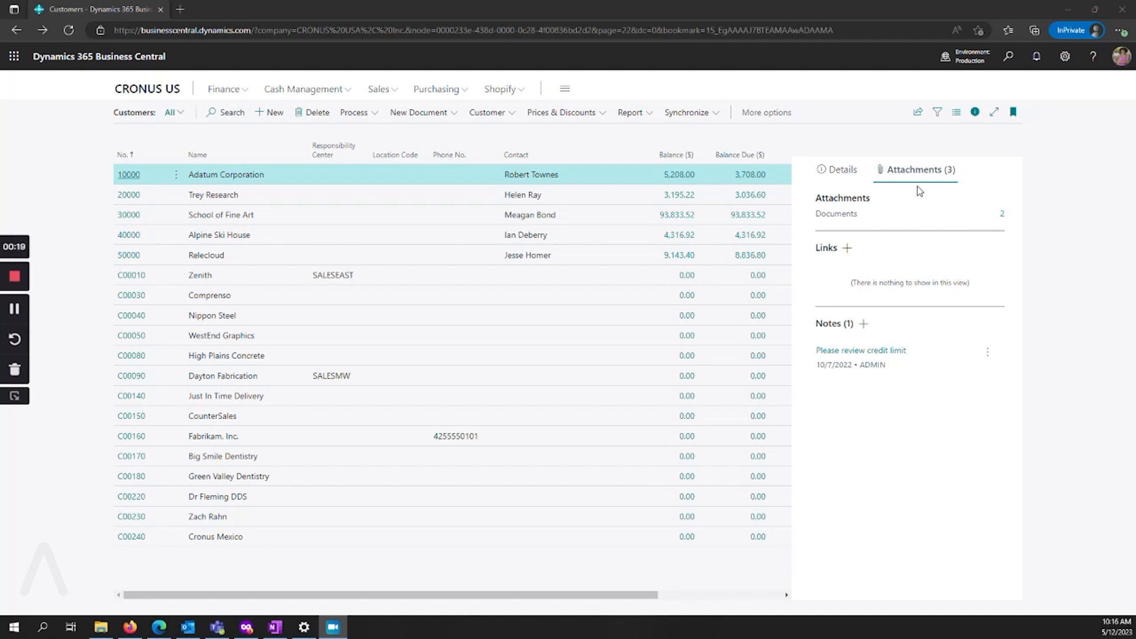
Check the customer's sales history, return to attachments, and view the OneDrive file options
left_click(842, 170)
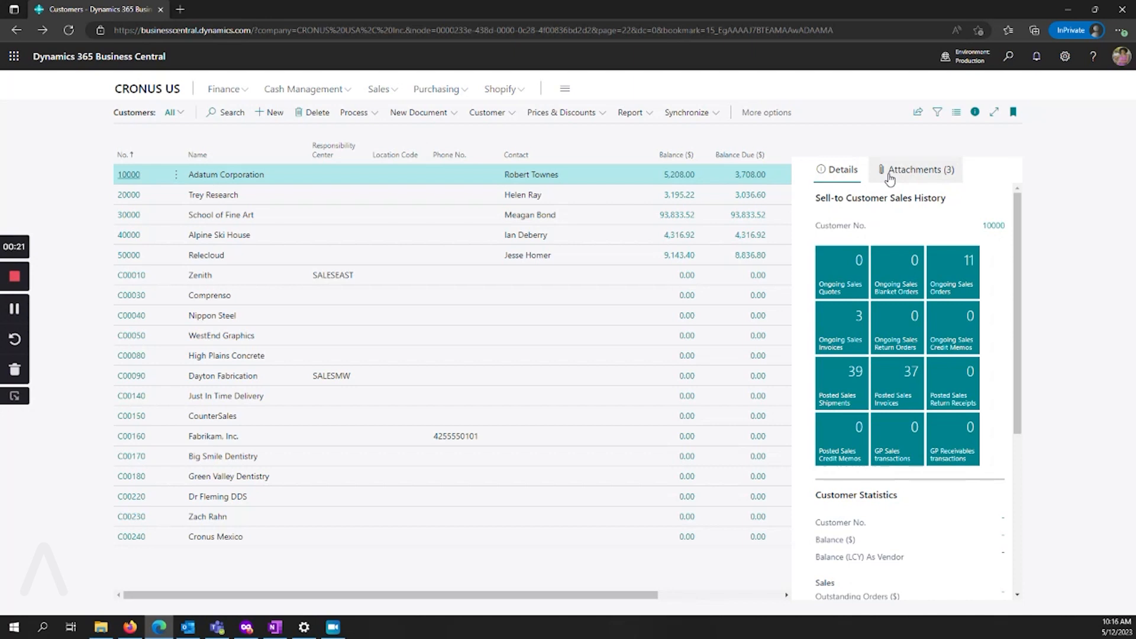
left_click(917, 170)
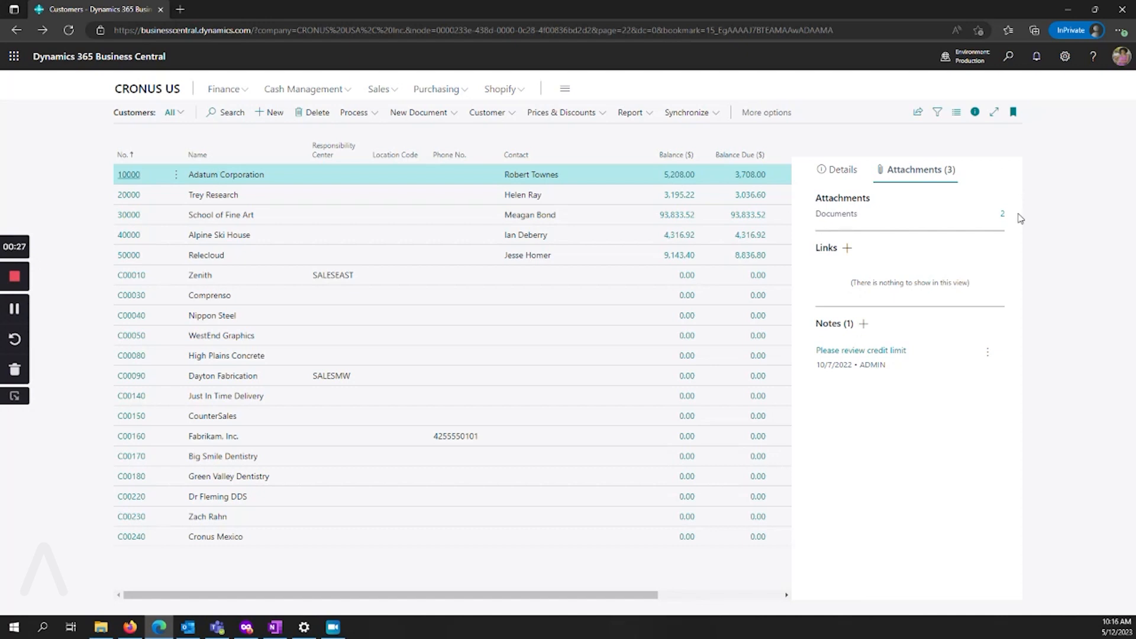
mouse_move(1017, 223)
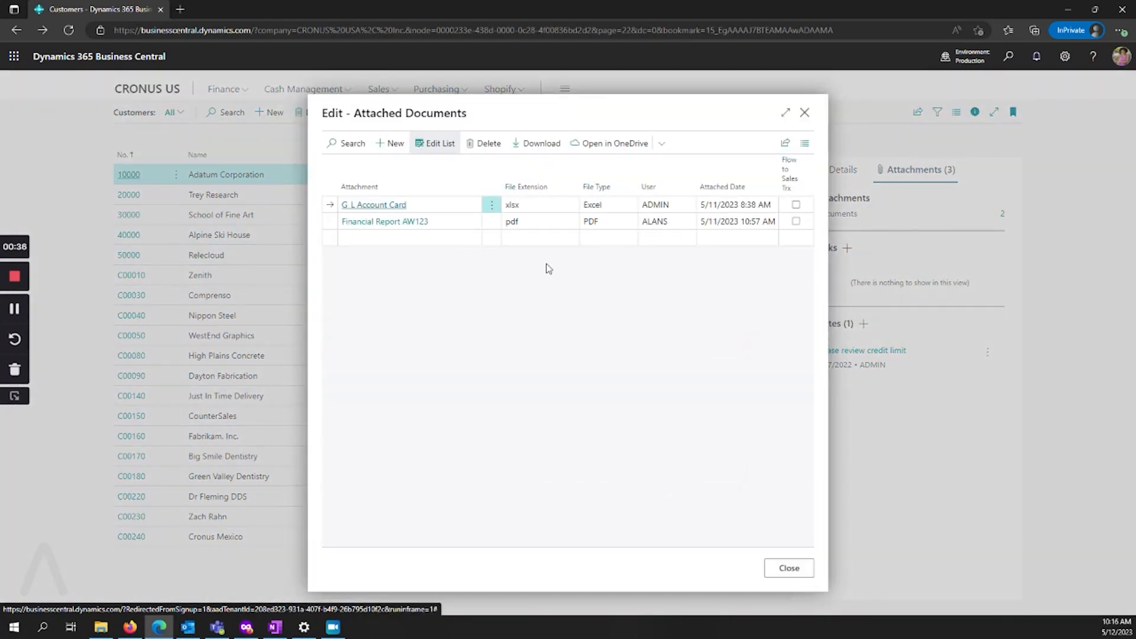
mouse_move(540, 272)
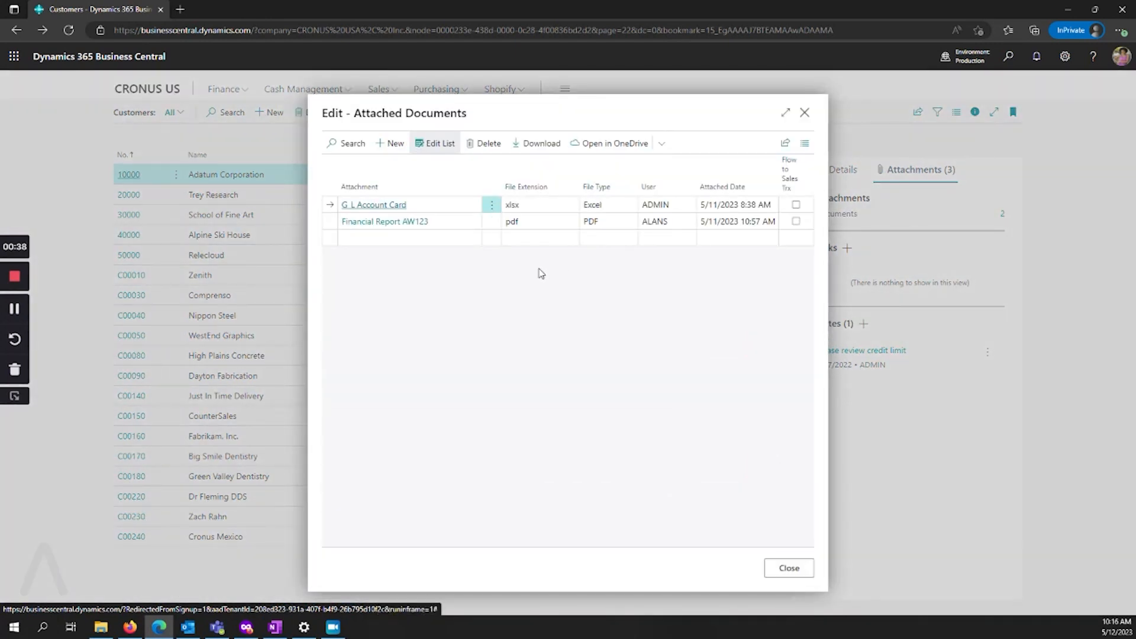
mouse_move(532, 276)
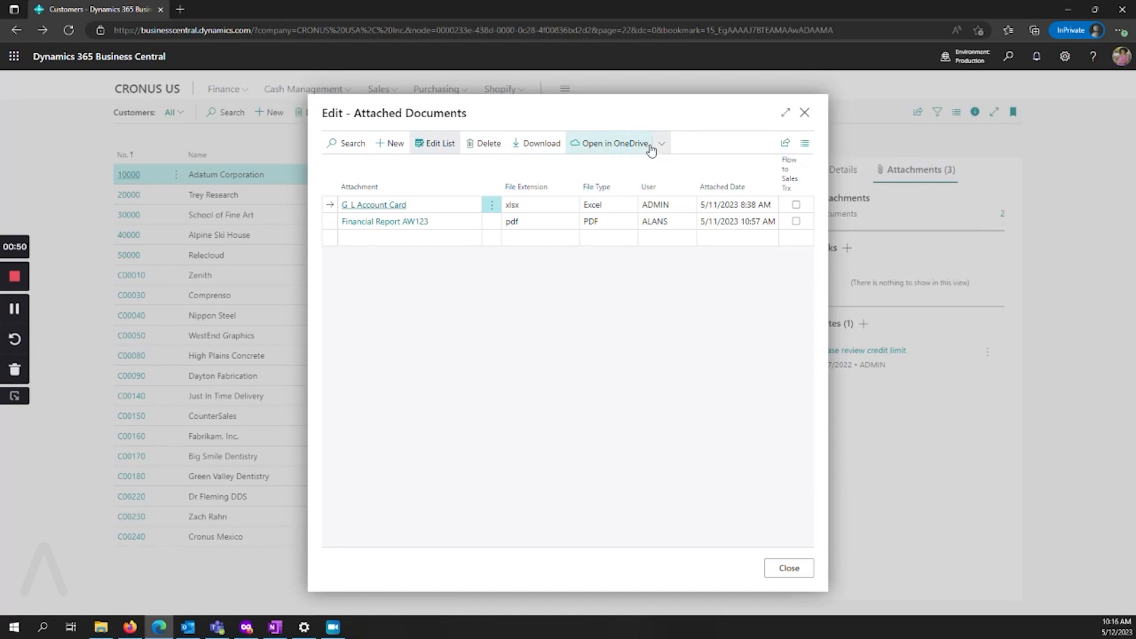
left_click(662, 144)
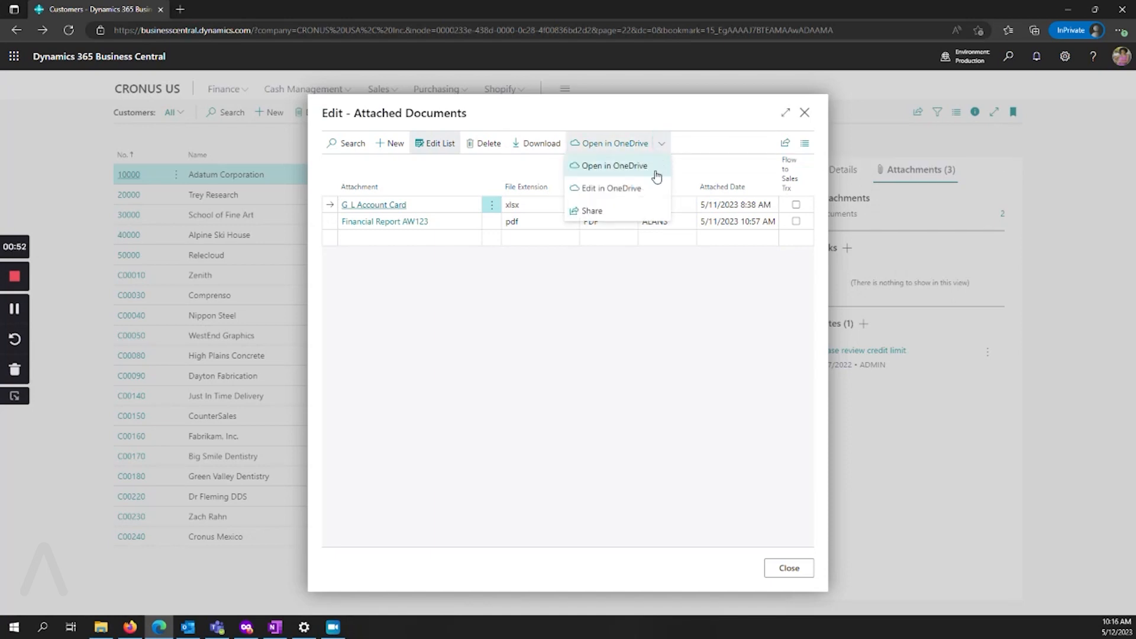
mouse_move(691, 142)
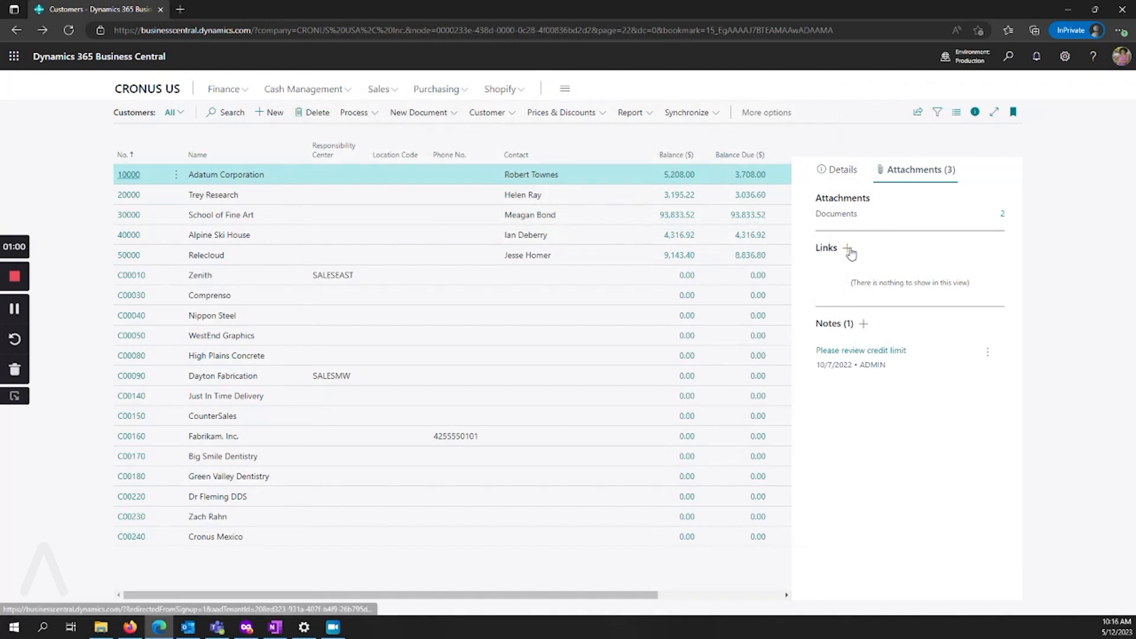
Begin adding a link and then a note to the customer, cancelling both
left_click(846, 248)
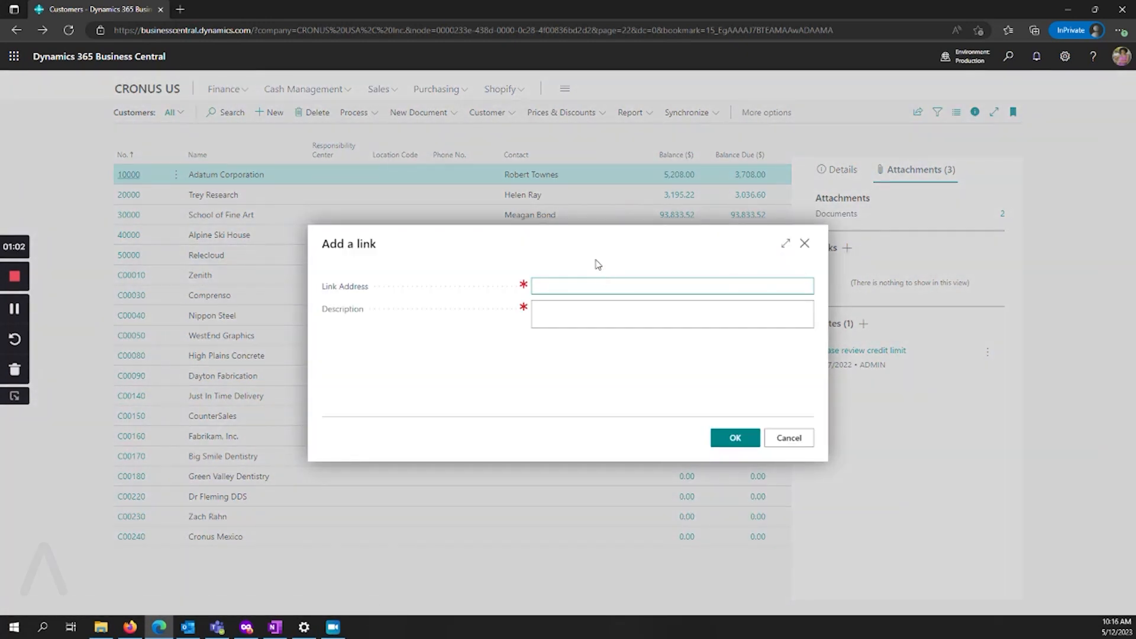
mouse_move(590, 262)
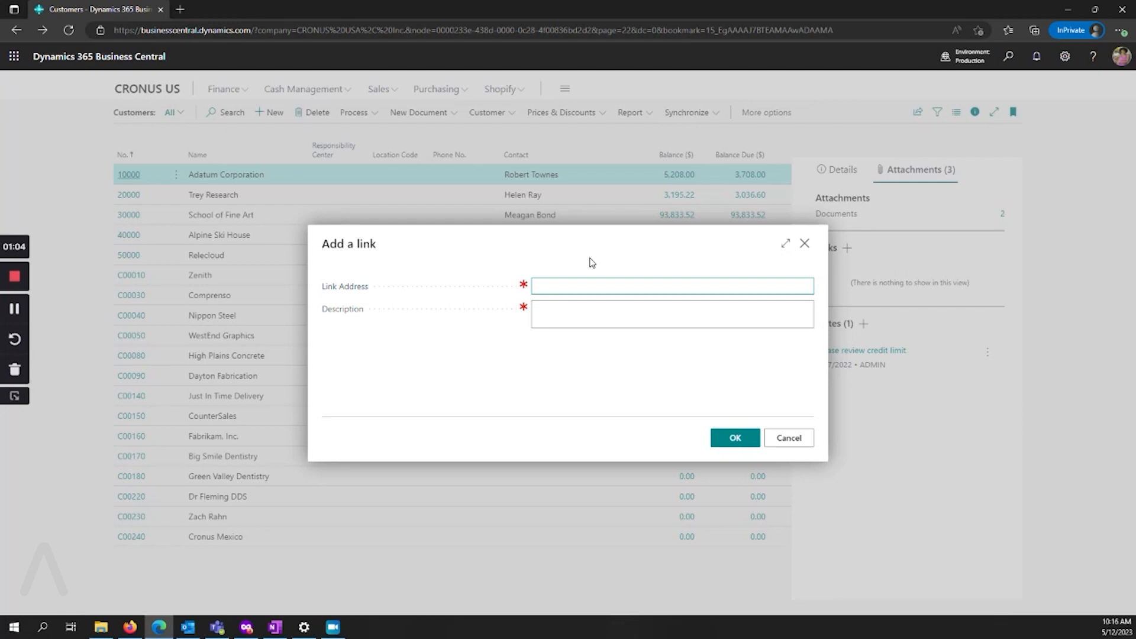
left_click(672, 285)
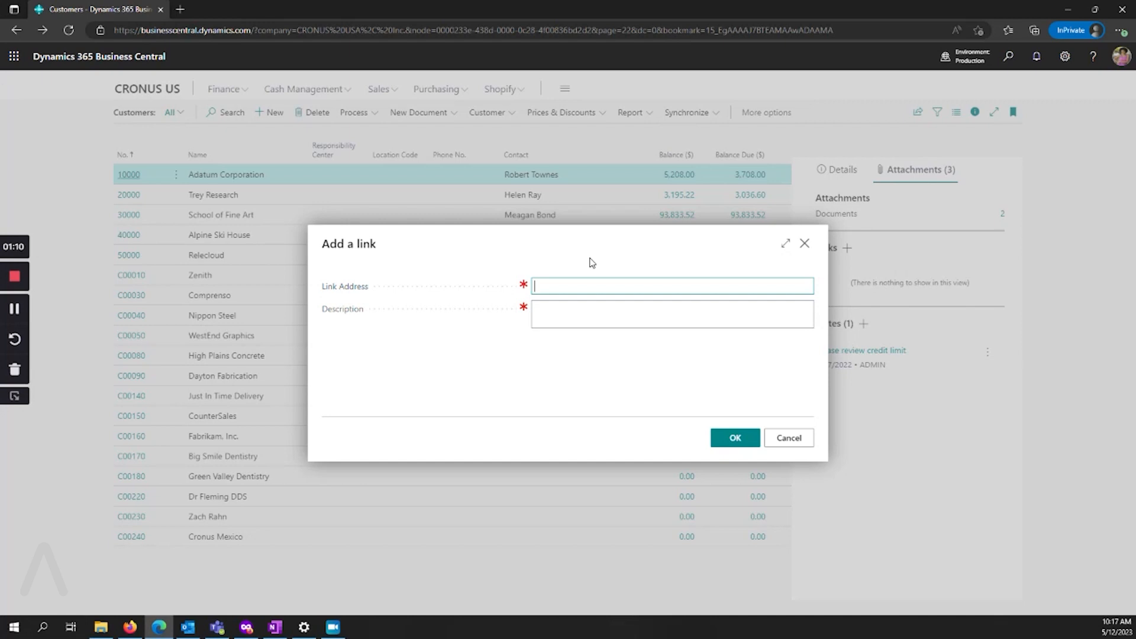
mouse_move(588, 270)
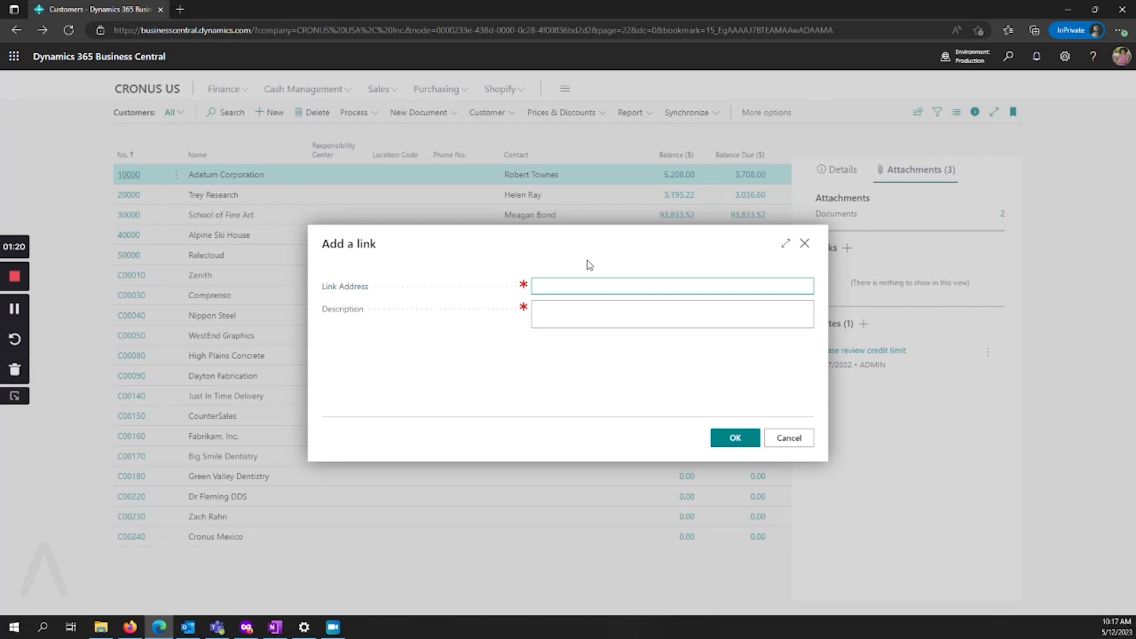
left_click(672, 285)
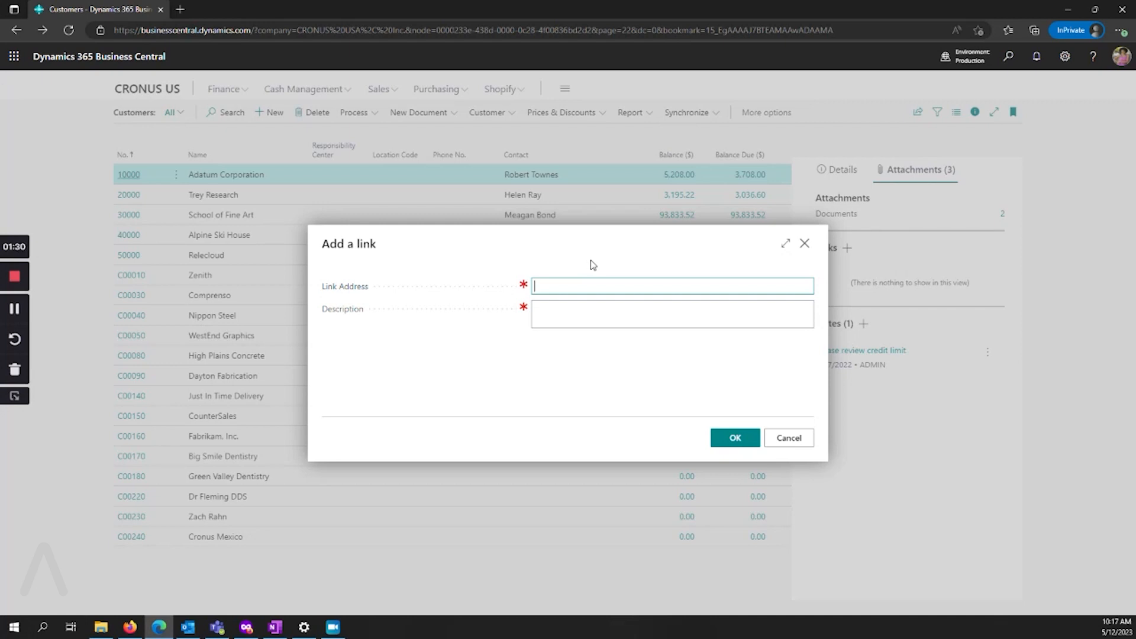
left_click(788, 438)
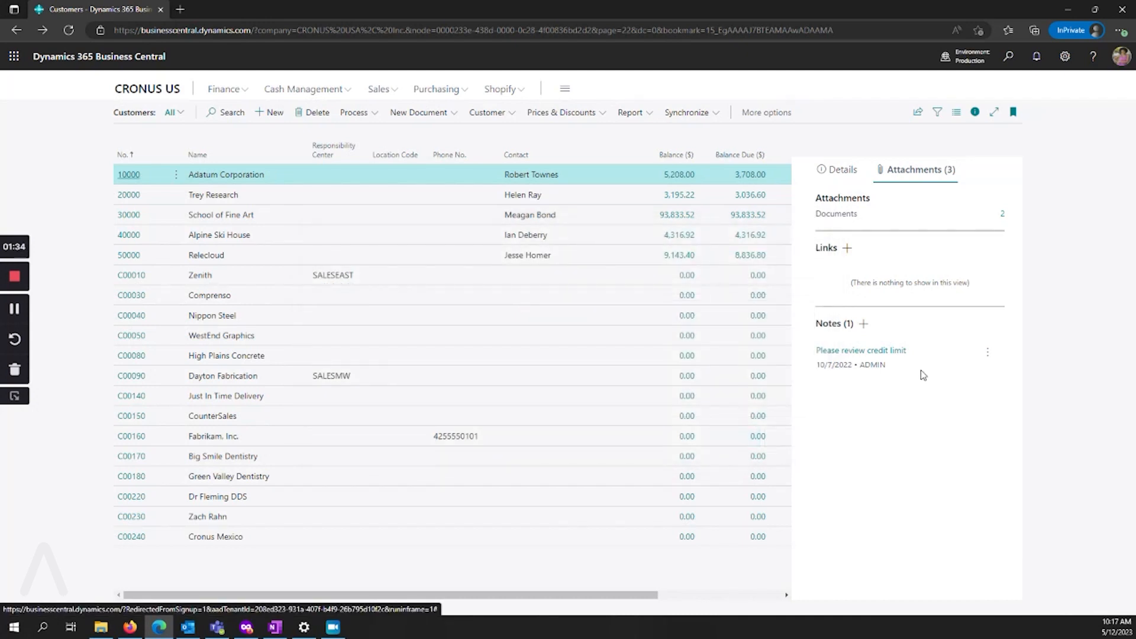
left_click(863, 323)
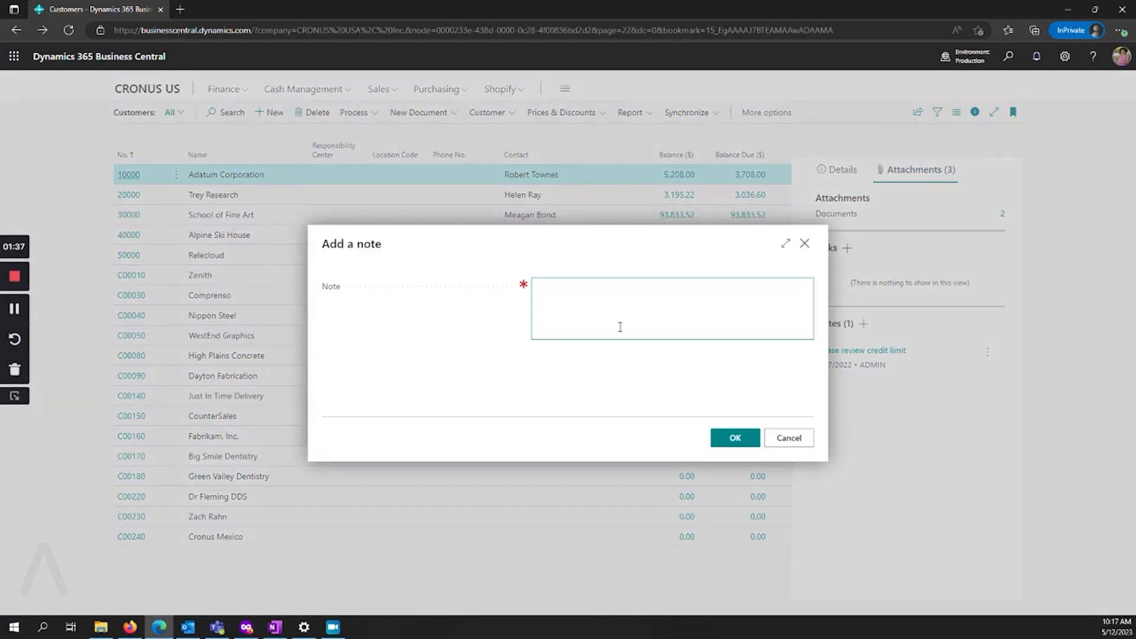
mouse_move(849, 377)
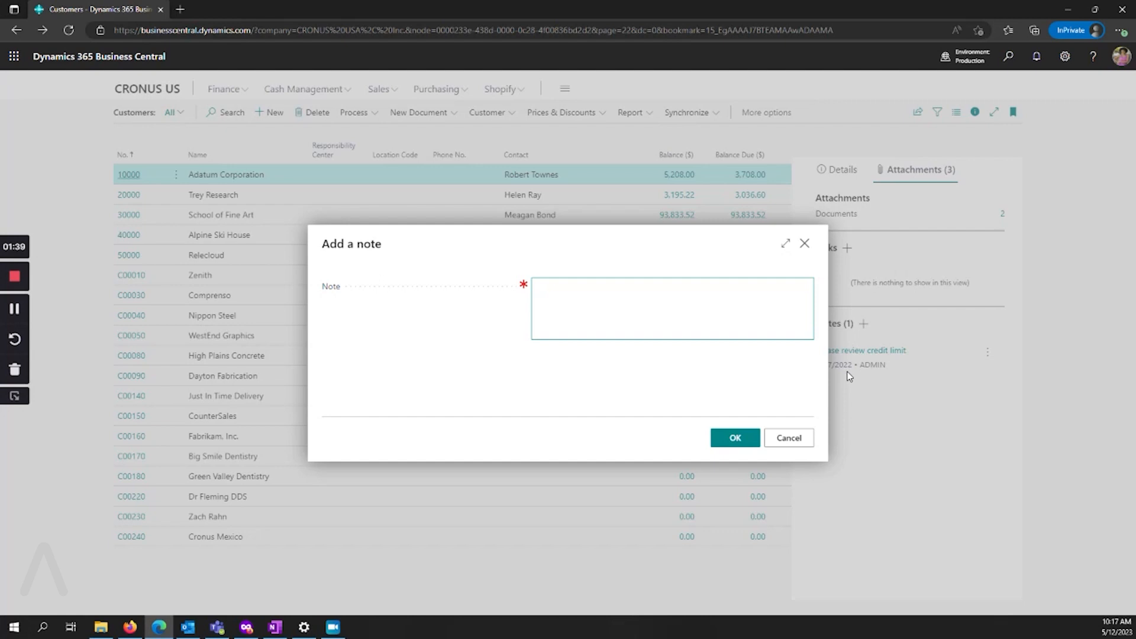
mouse_move(882, 372)
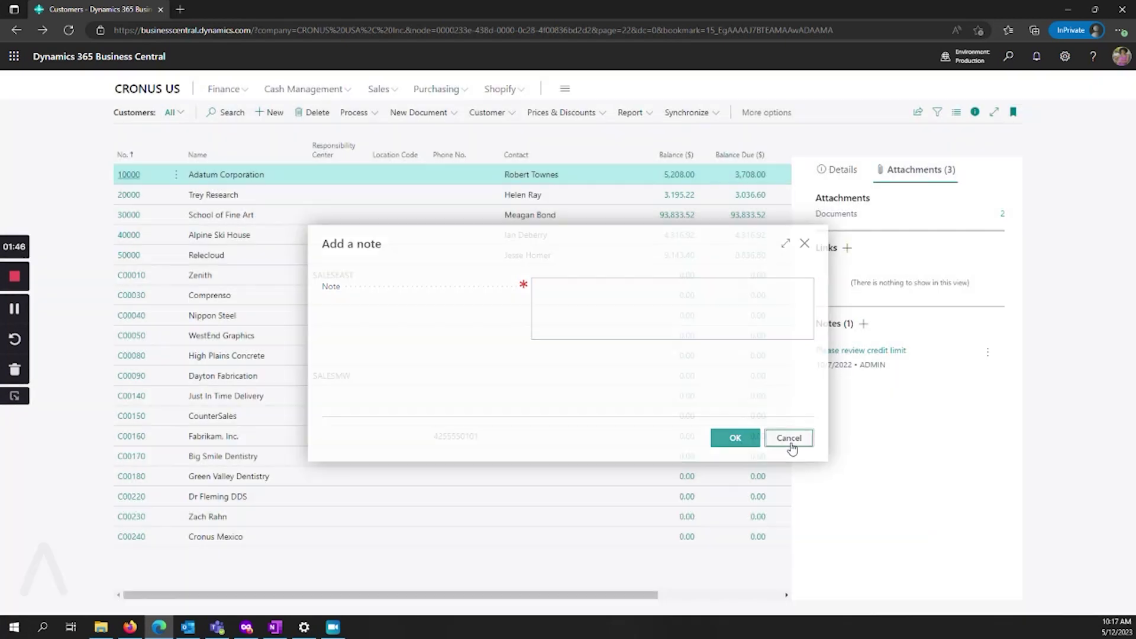
left_click(788, 438)
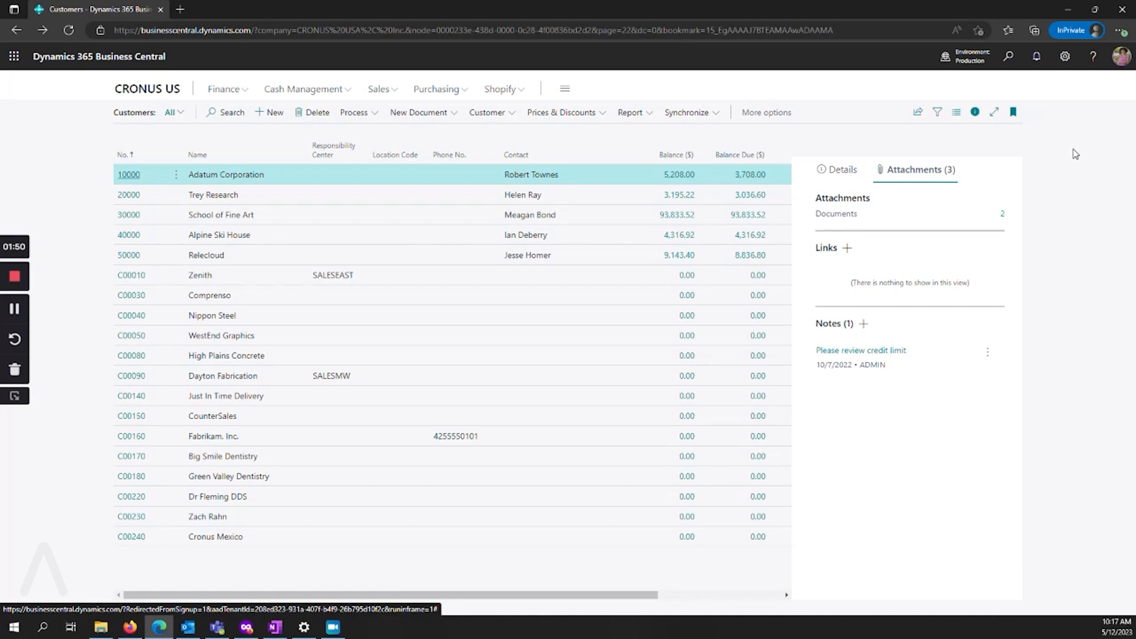
mouse_move(1072, 87)
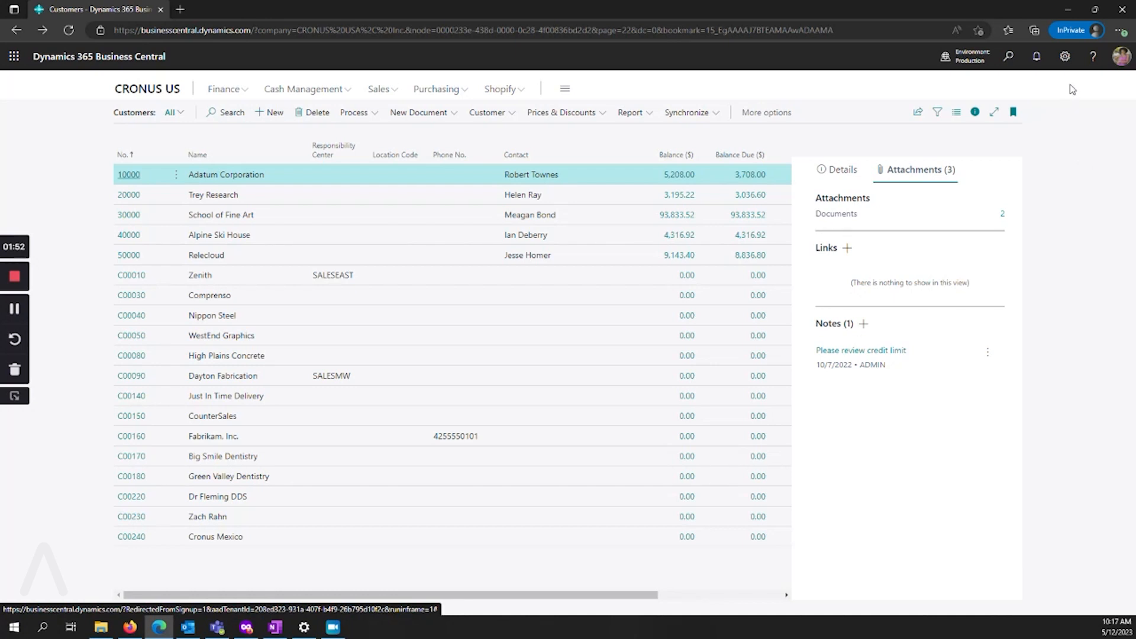
mouse_move(1065, 55)
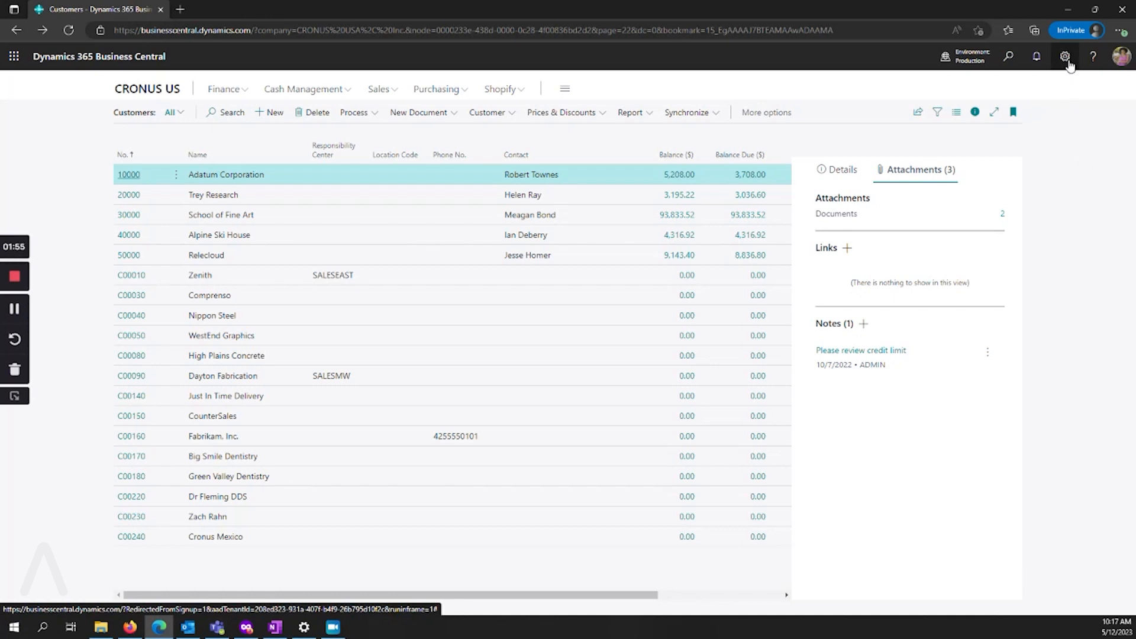
Open My Settings from the gear menu to view Cloud Storage, then close without changes
left_click(1064, 57)
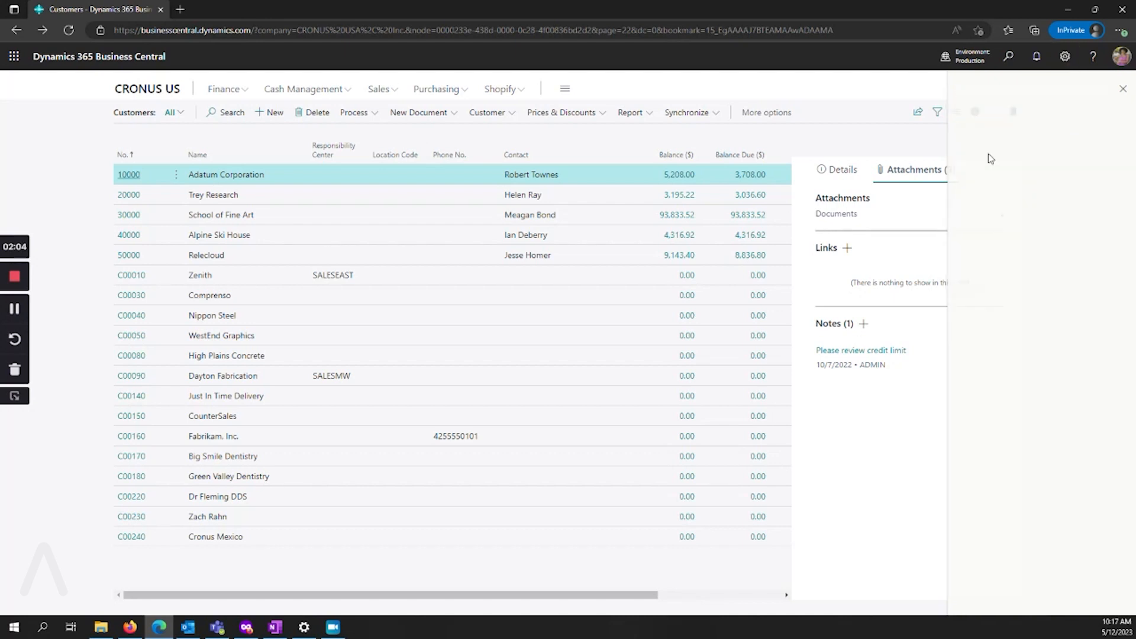
left_click(1063, 55)
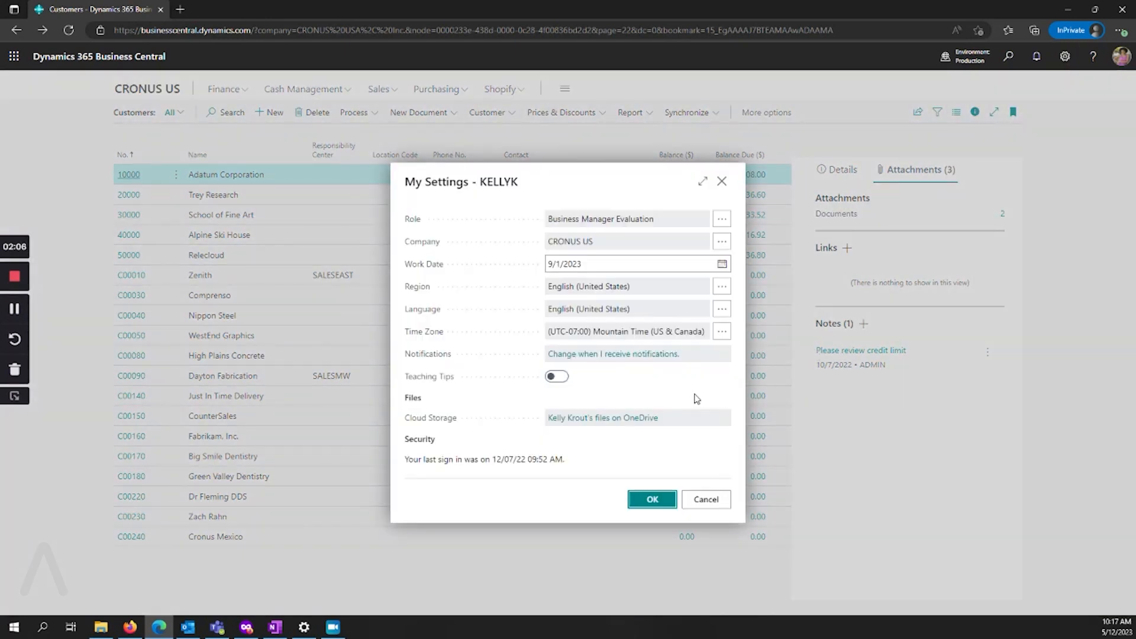
mouse_move(546, 424)
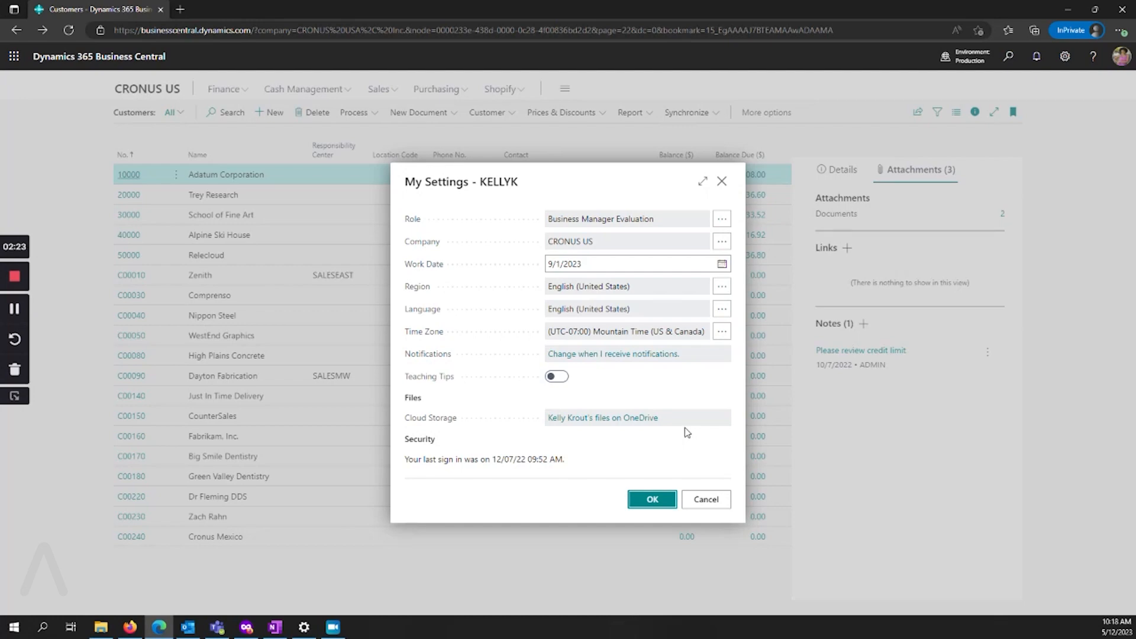
mouse_move(708, 462)
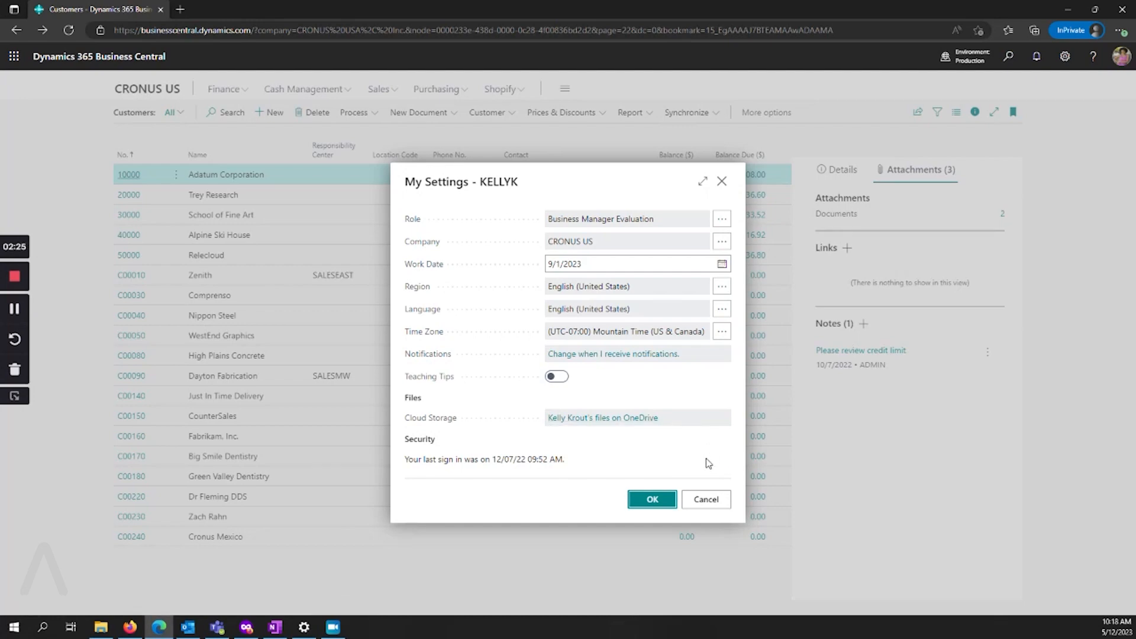
mouse_move(741, 390)
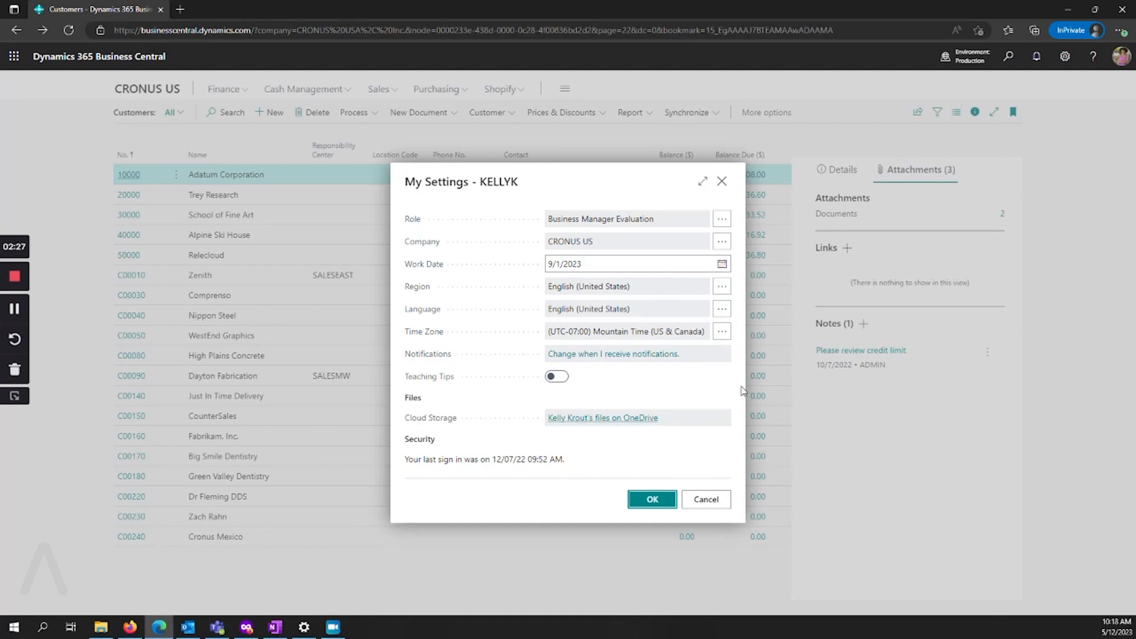
left_click(652, 499)
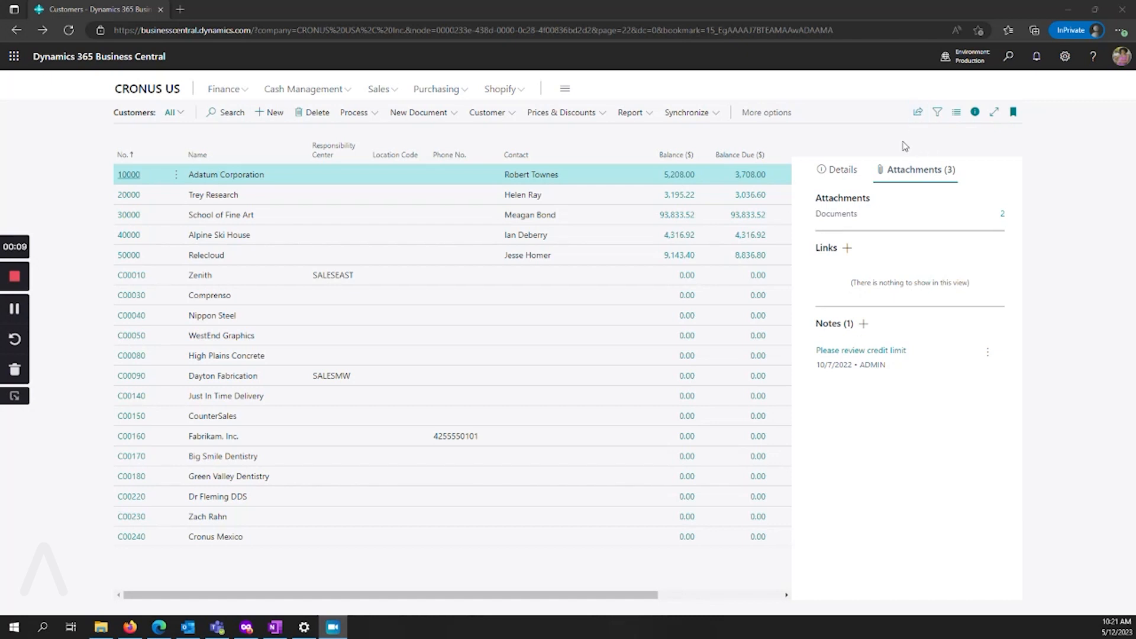
mouse_move(815, 230)
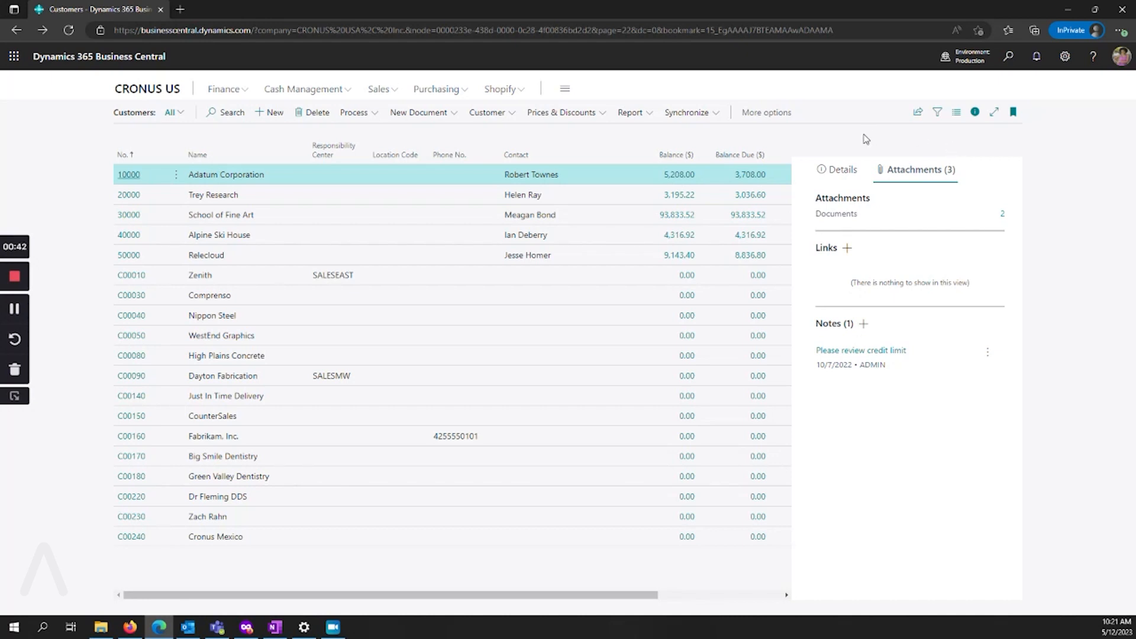
mouse_move(857, 132)
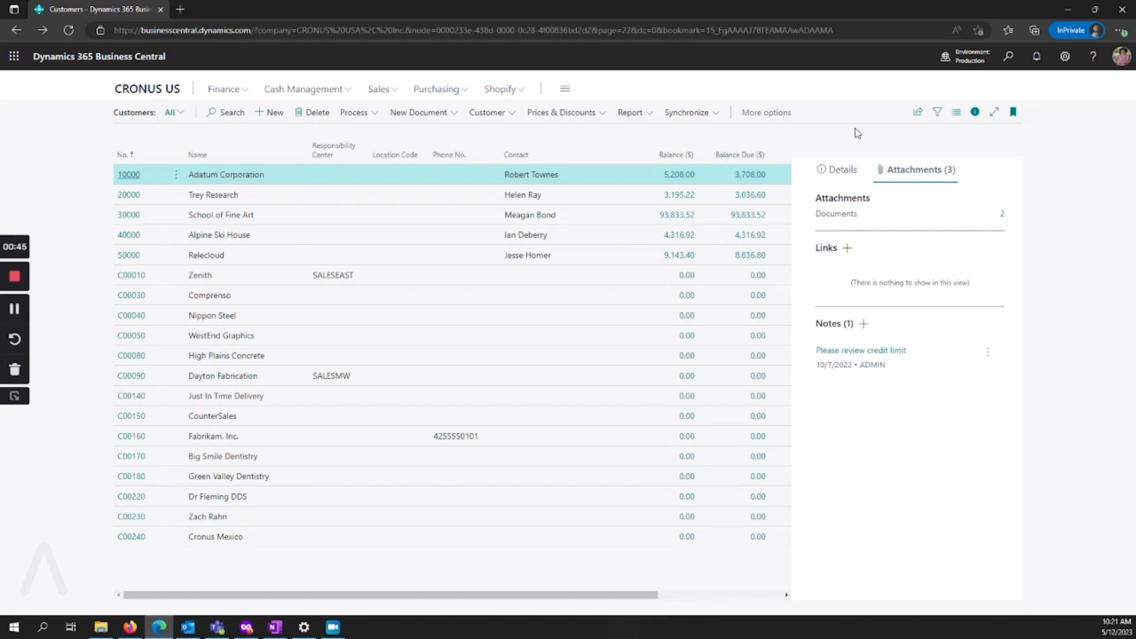